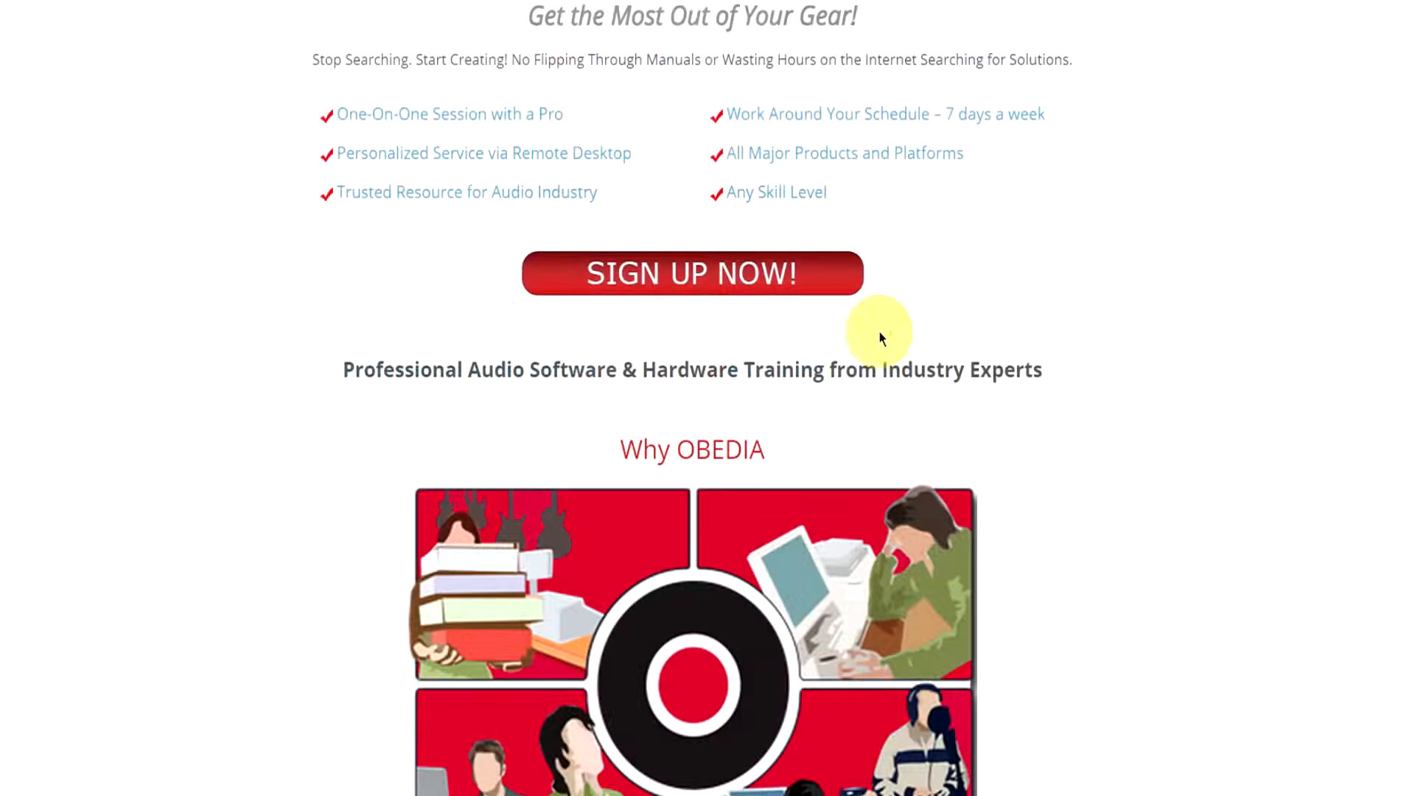
{"action": "scroll", "scroll_direction": "down", "scroll_amount": 3}
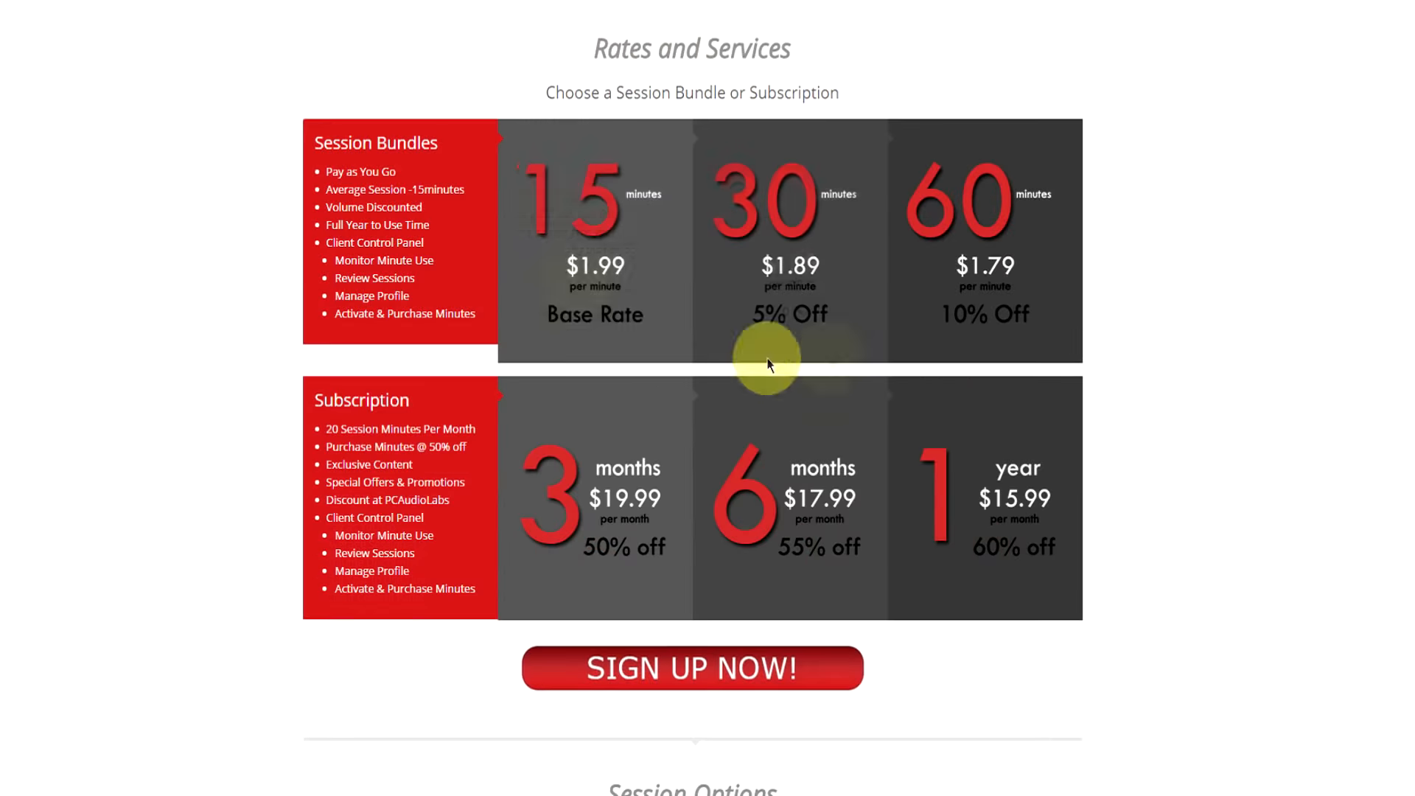
{"action": "mouse_move", "coordinate": [601, 506]}
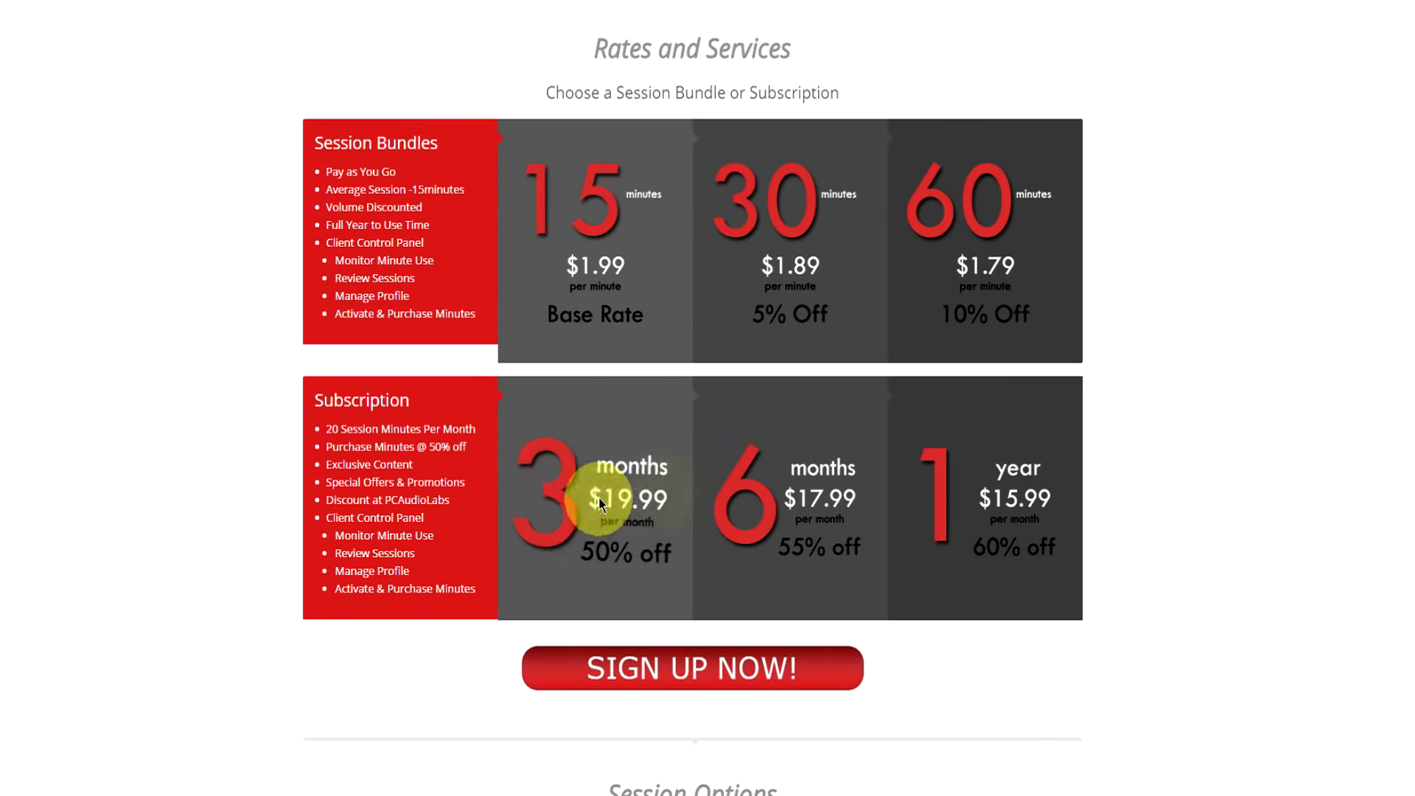